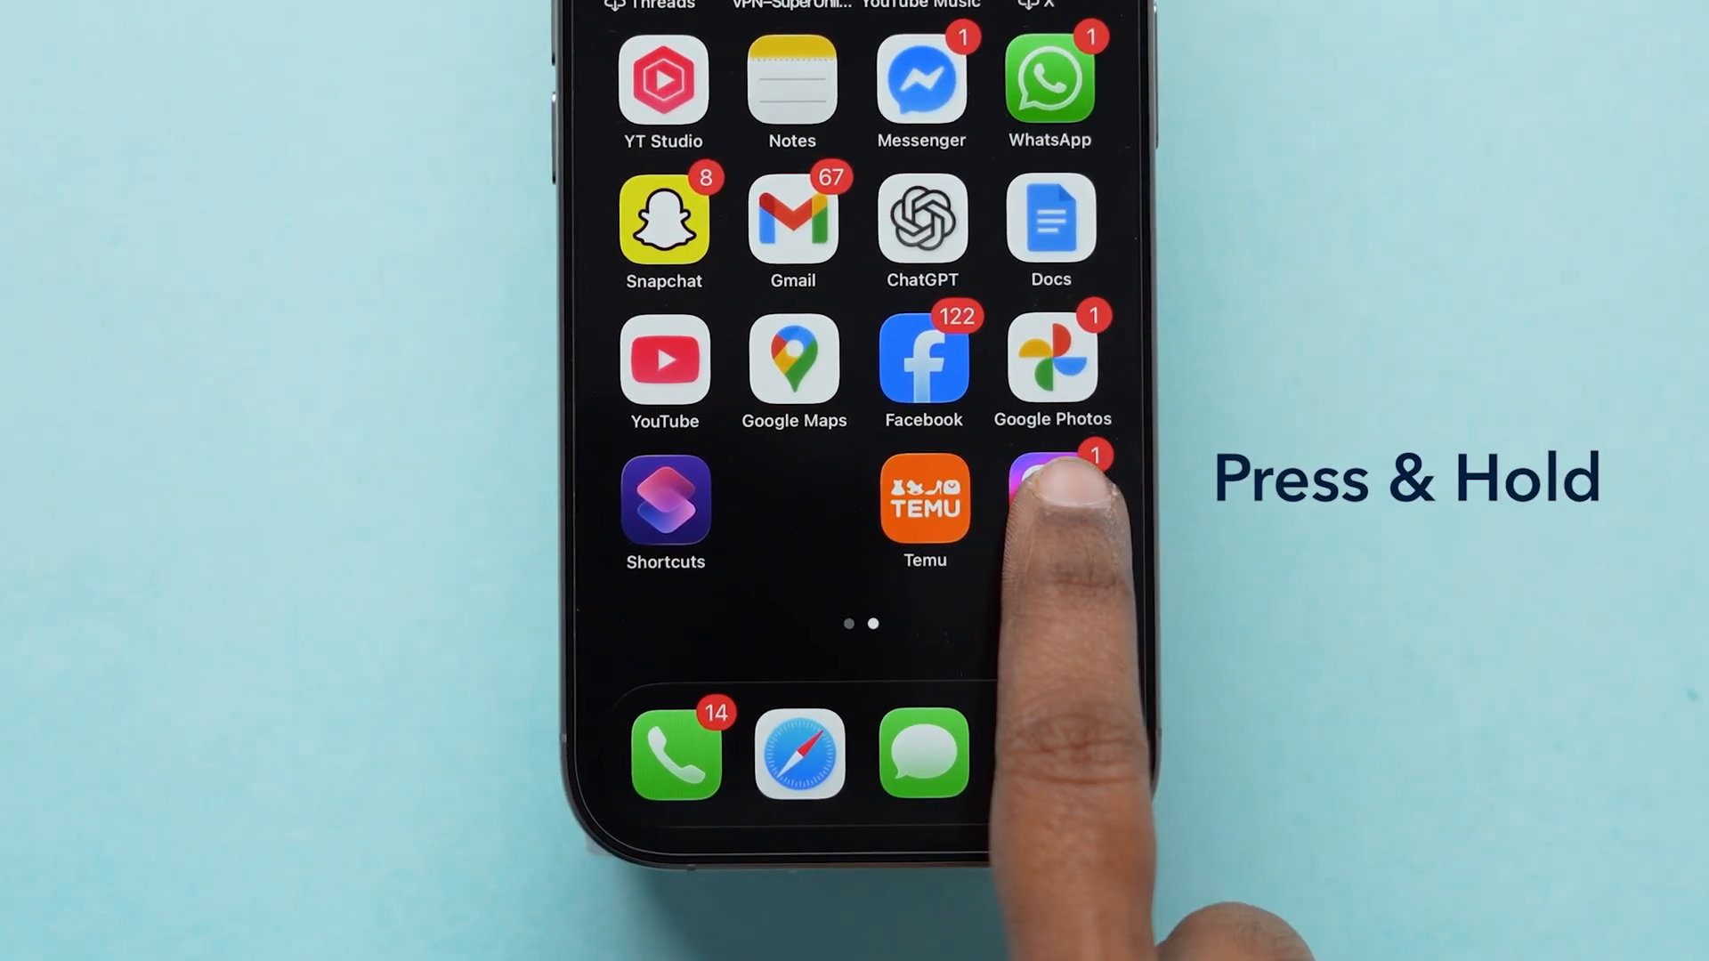
Press and hold the purple app icon on the second Home Screen page to show Share App
{"action": "left_click", "coordinate": [1051, 475]}
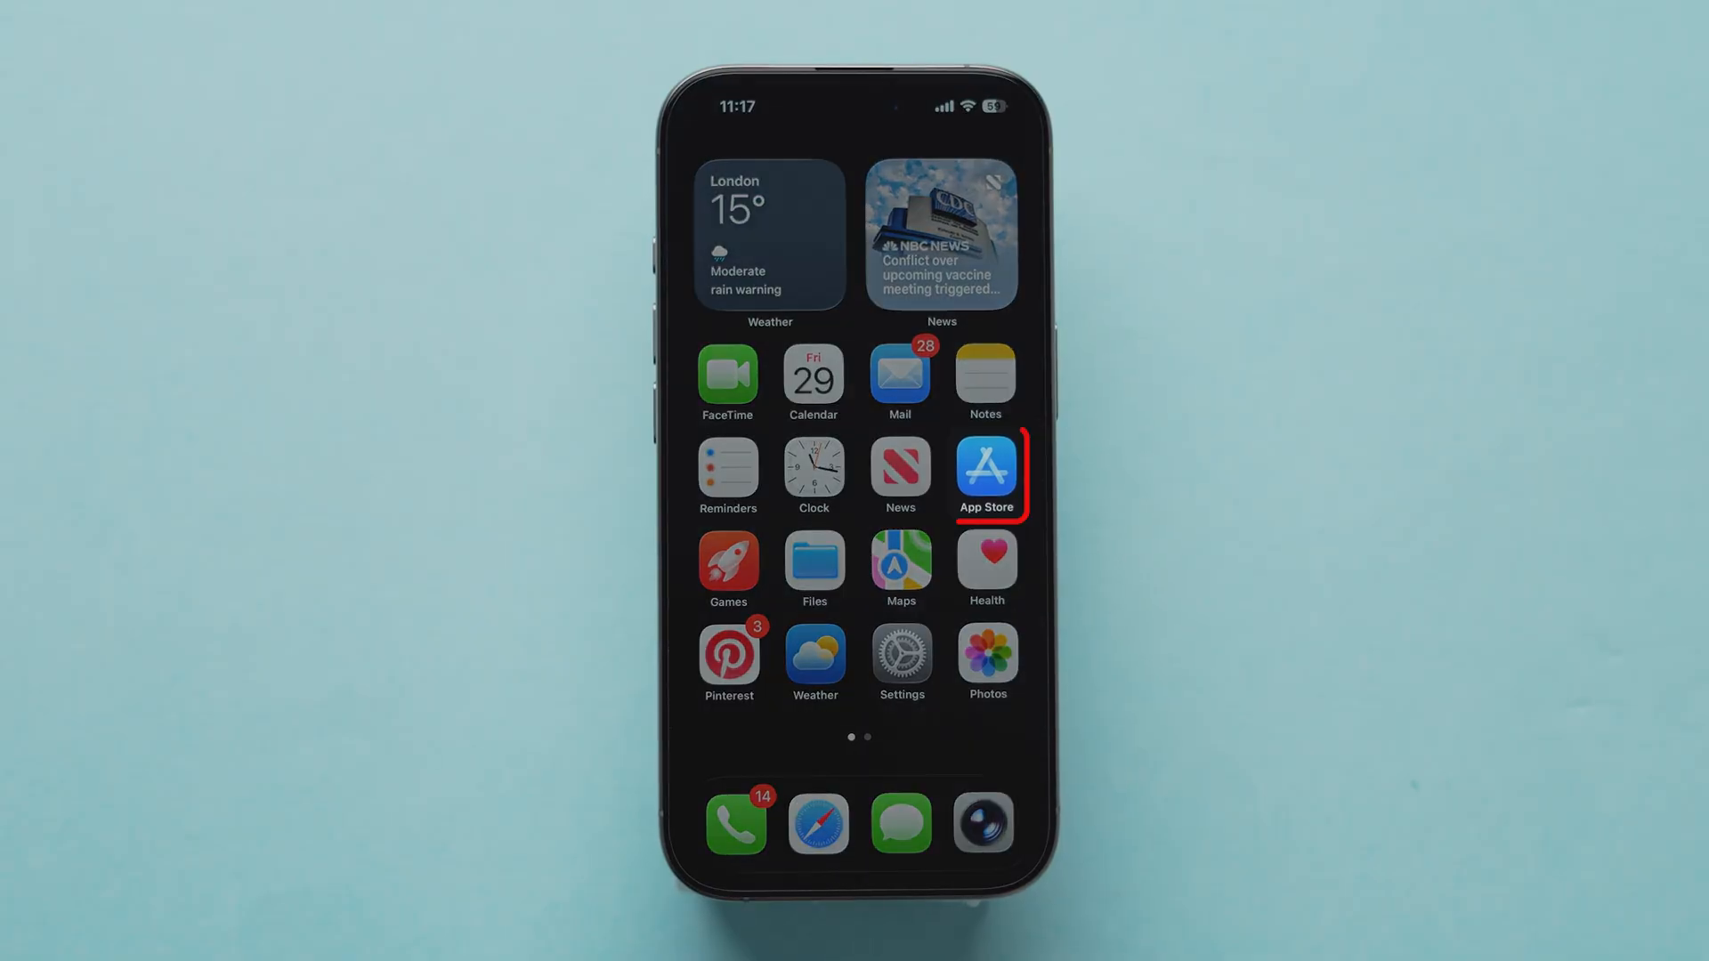
Launch the App Store from its Home Screen icon
{"action": "left_click", "coordinate": [985, 465]}
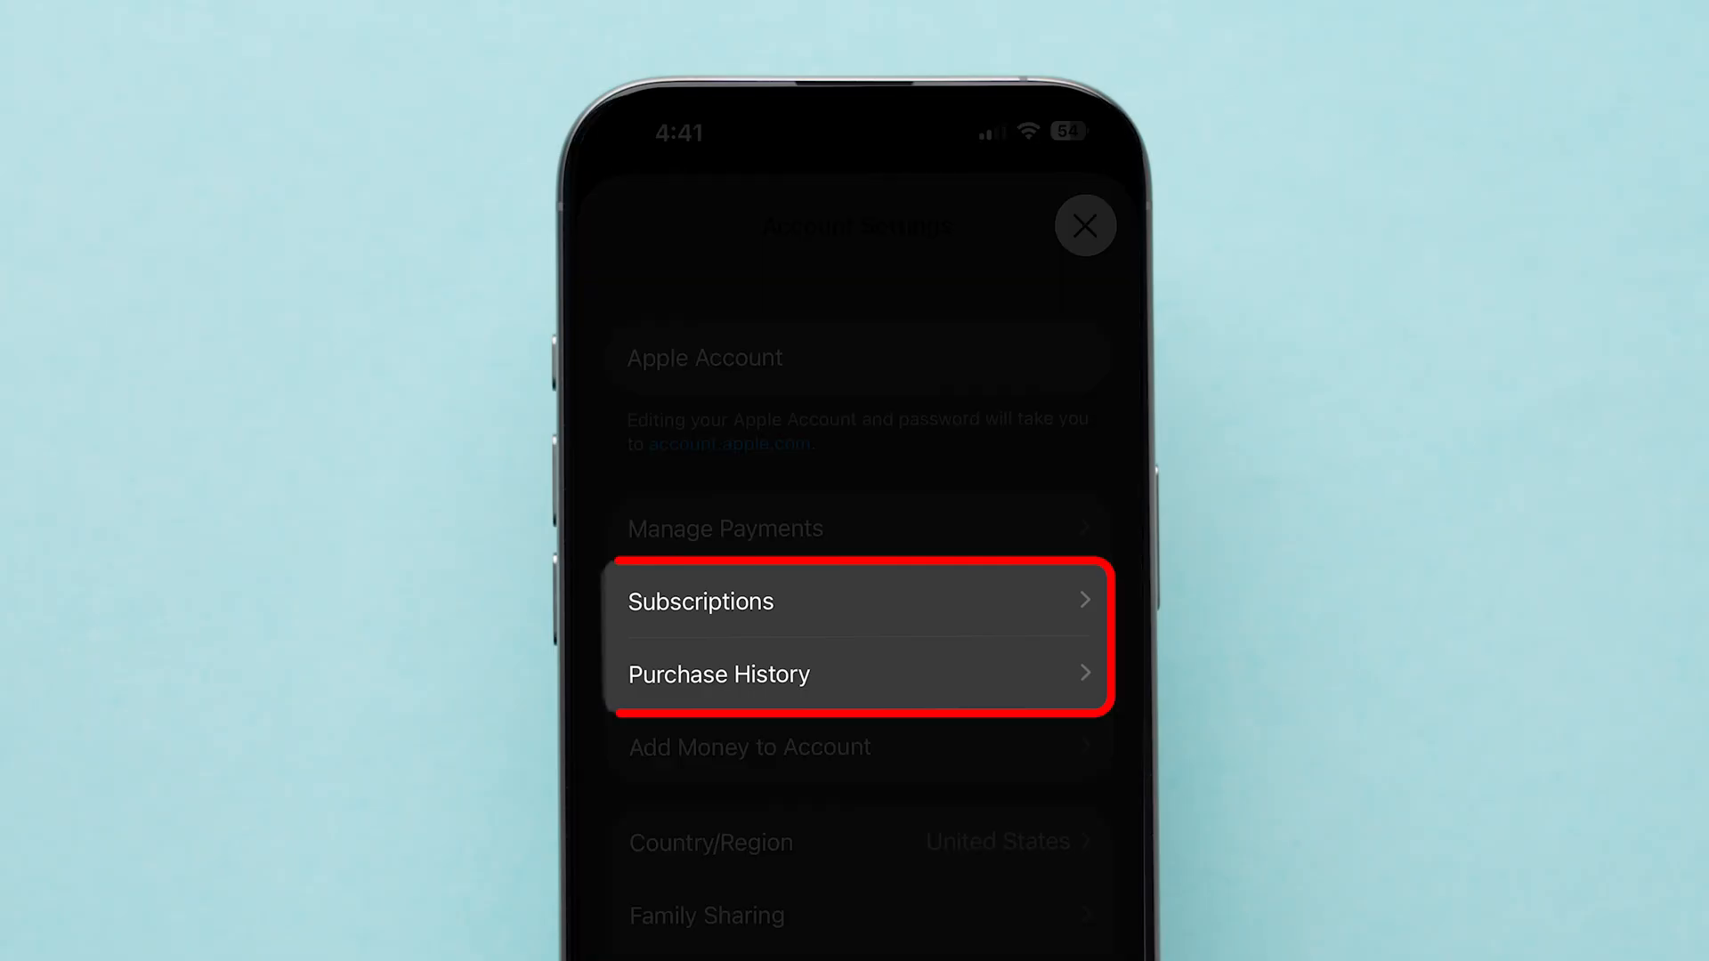
Scroll Account Settings past Subscriptions and Purchase History
{"action": "scroll", "scroll_direction": "down", "scroll_amount": 3}
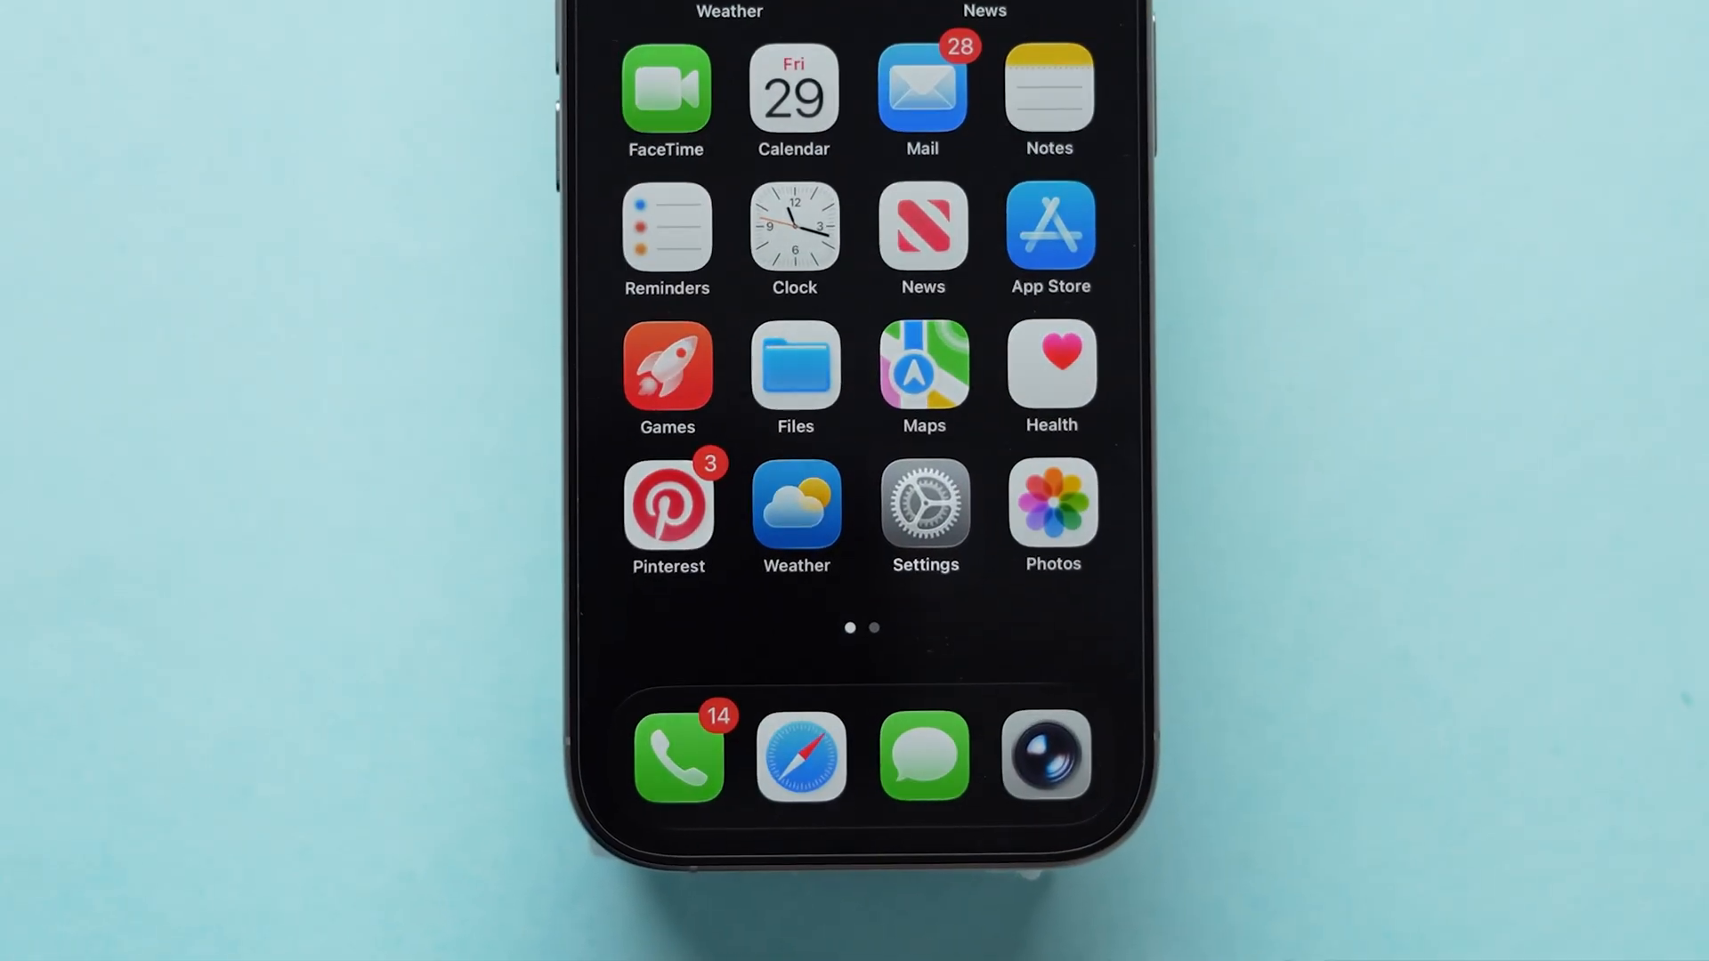
Open Settings, then your Apple Account, and invite others to Family Sharing
{"action": "left_click", "coordinate": [925, 513]}
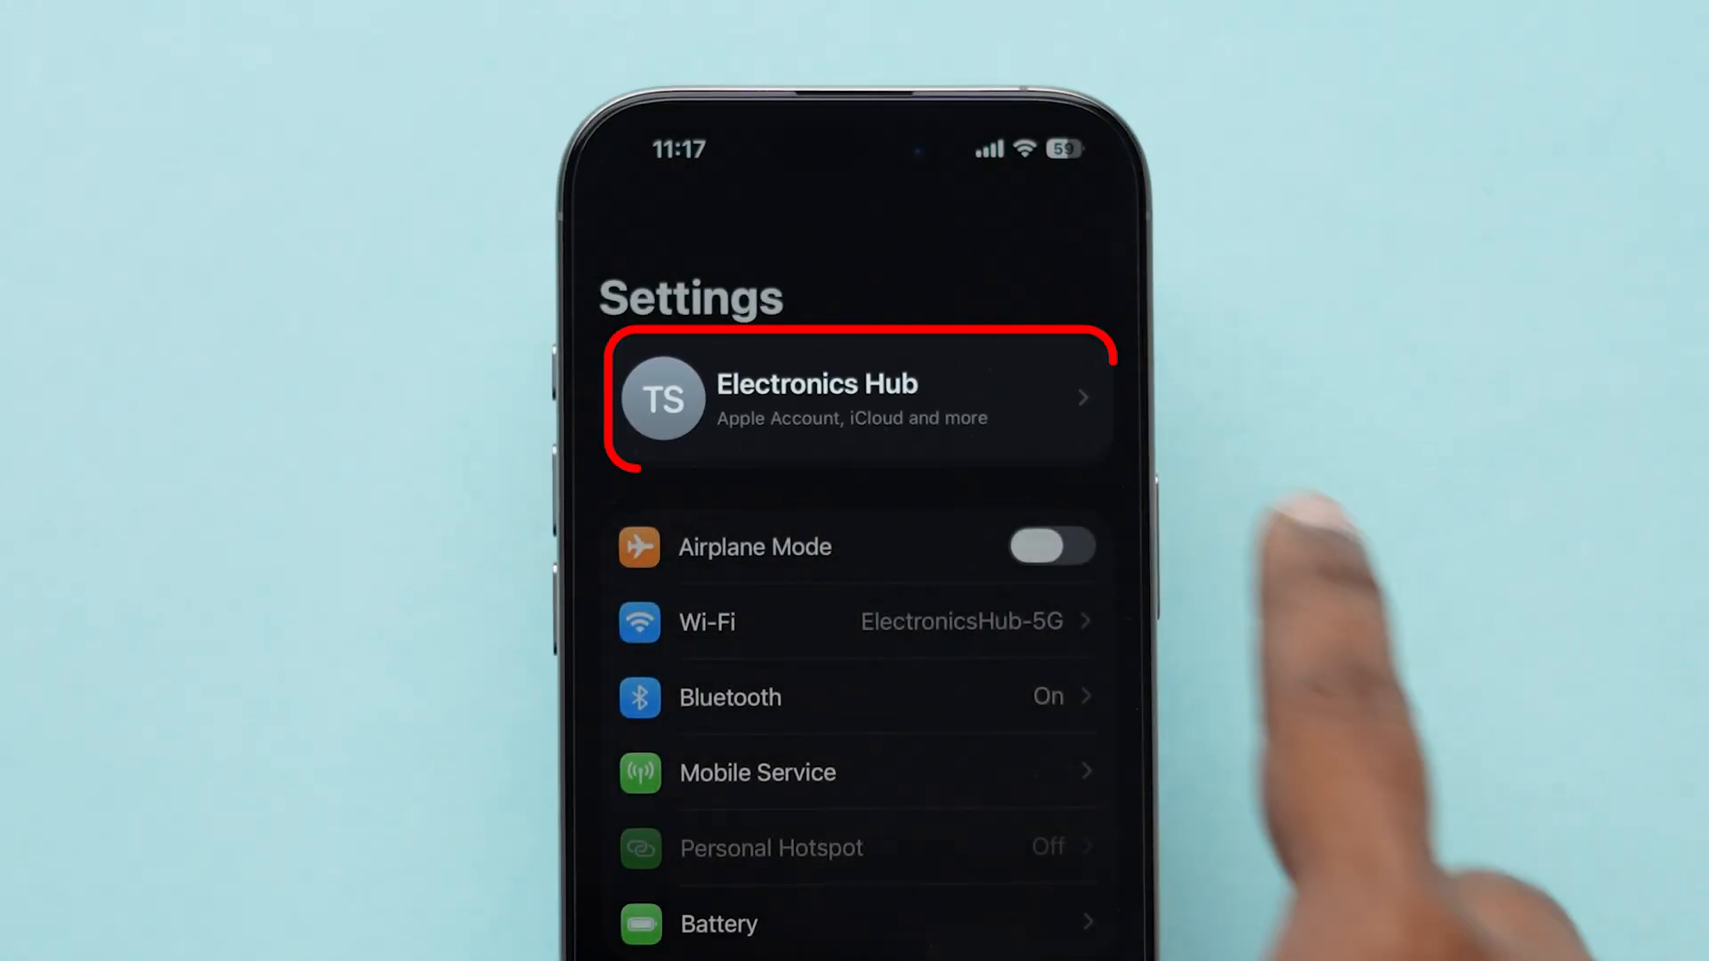
{"action": "left_click", "coordinate": [846, 399]}
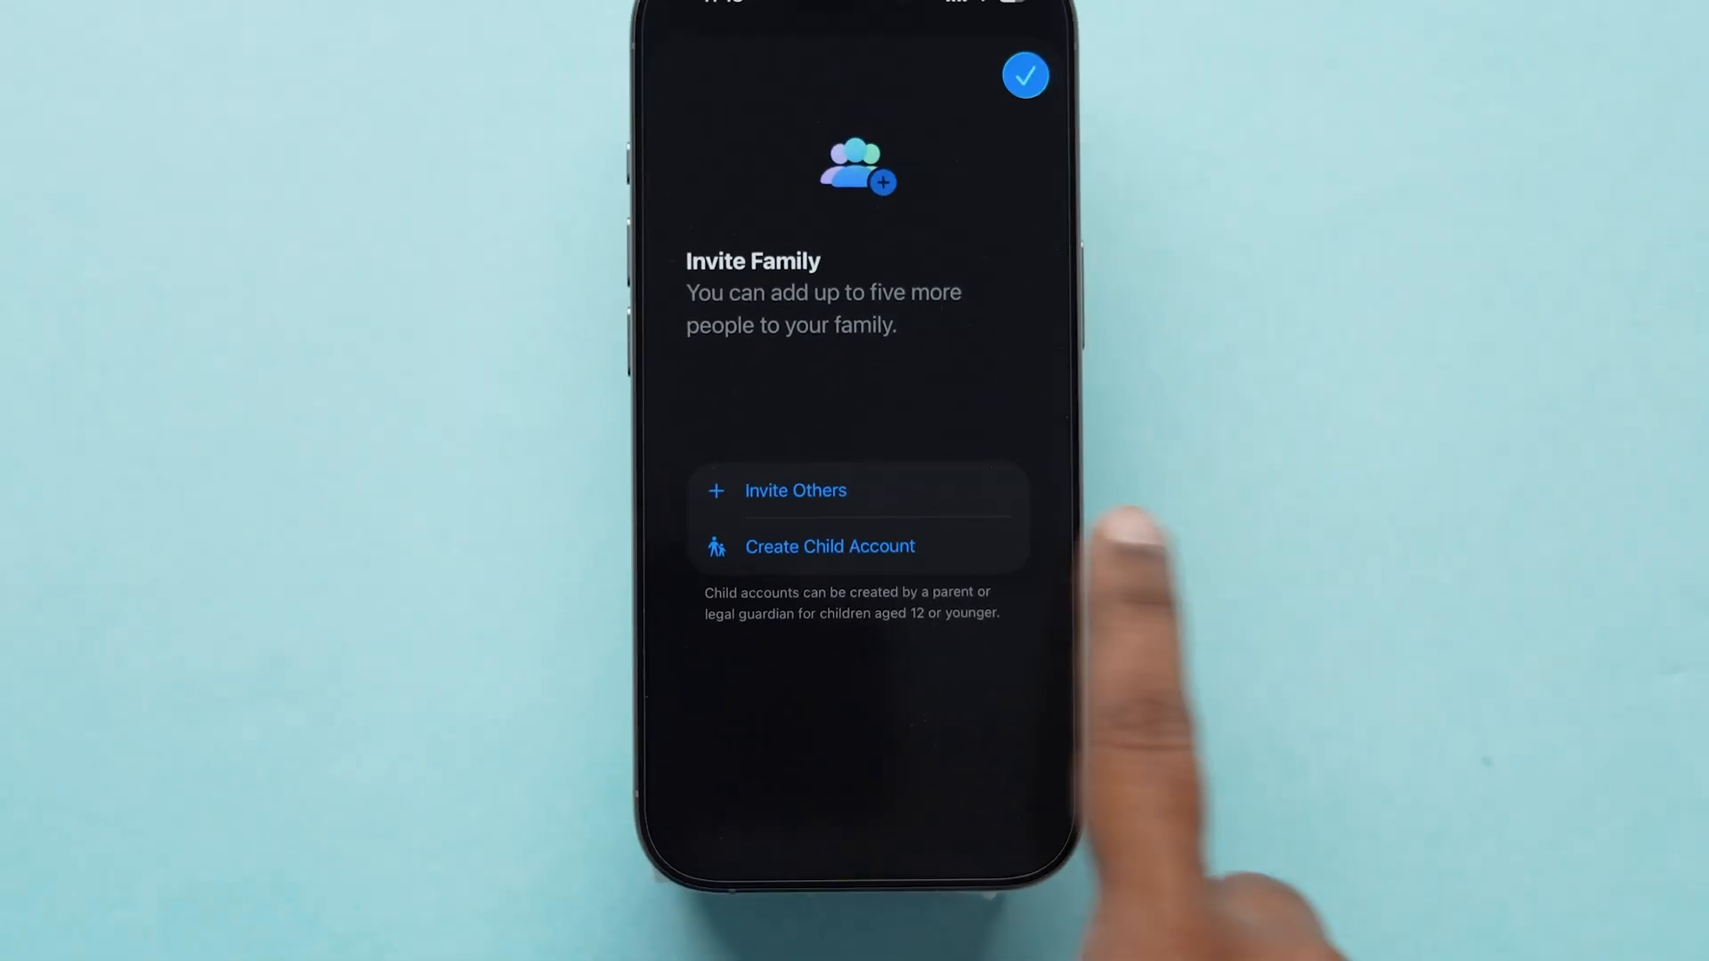
{"action": "left_click", "coordinate": [795, 490]}
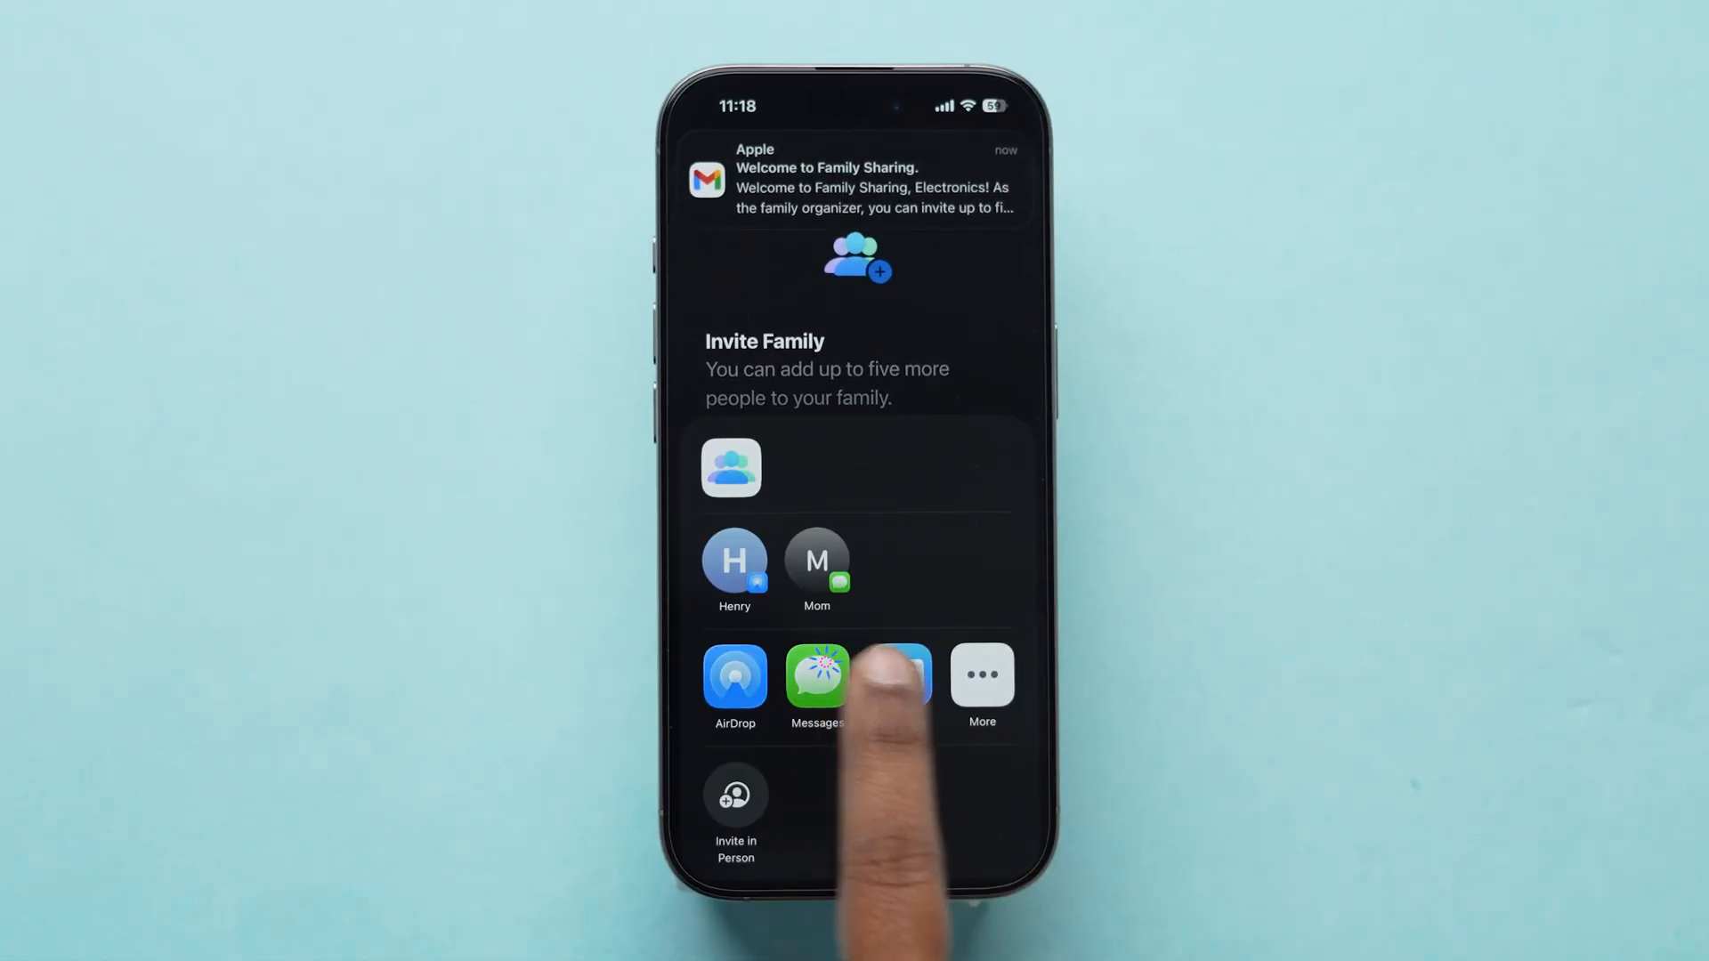